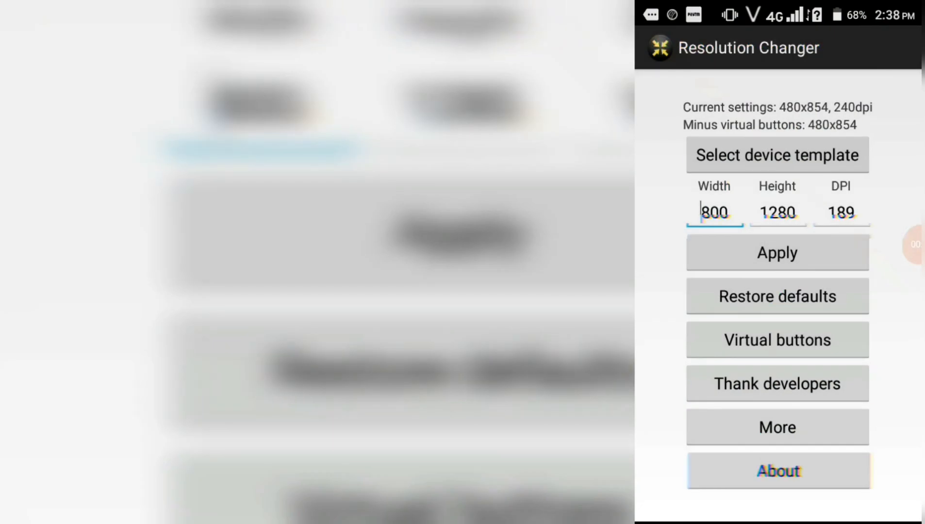
# Bring up the device template list and scroll through the phone and tablet presets.
pyautogui.click(777, 156)
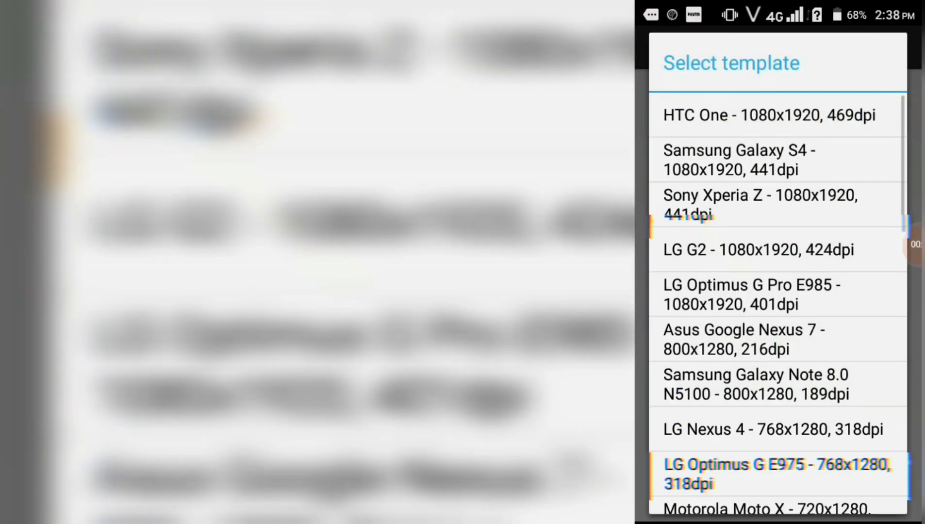
pyautogui.scroll(-3)
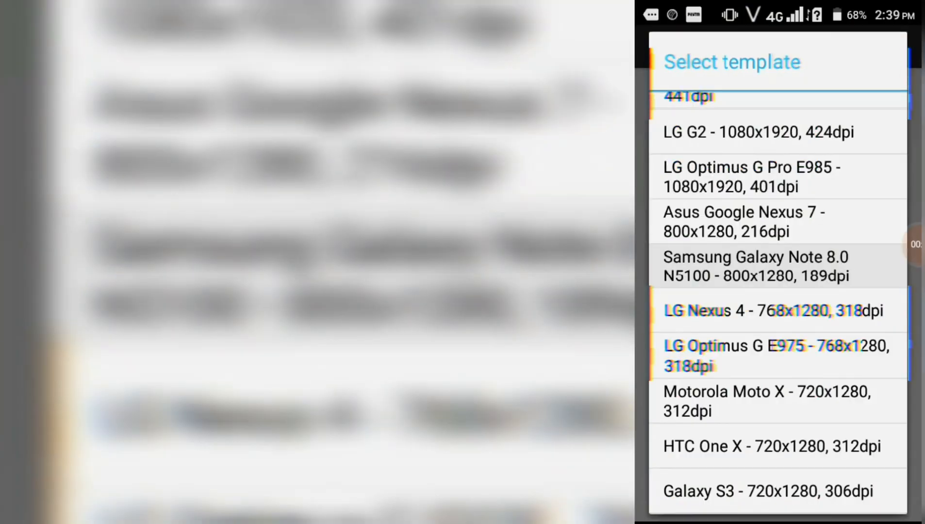
# Apply the Samsung Galaxy Note 8.0 template, confirm the new display settings, and return home.
pyautogui.click(756, 266)
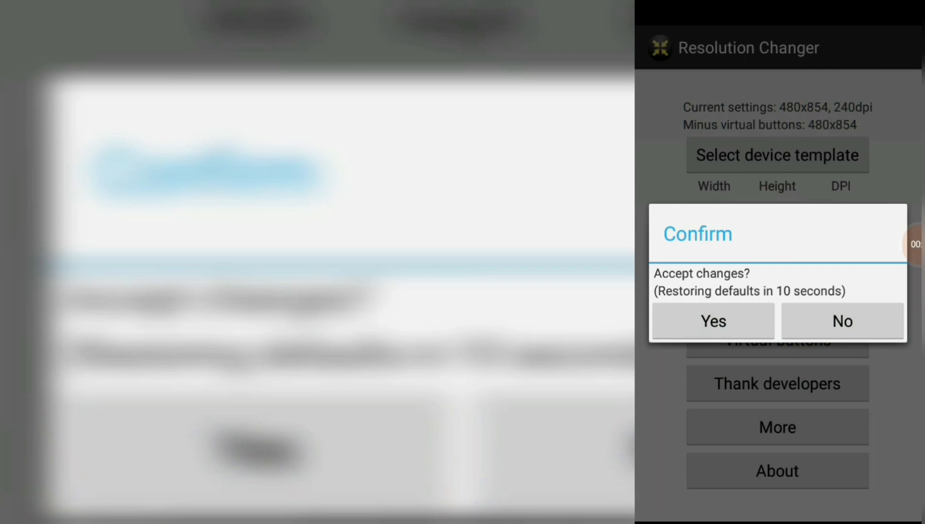
pyautogui.click(713, 321)
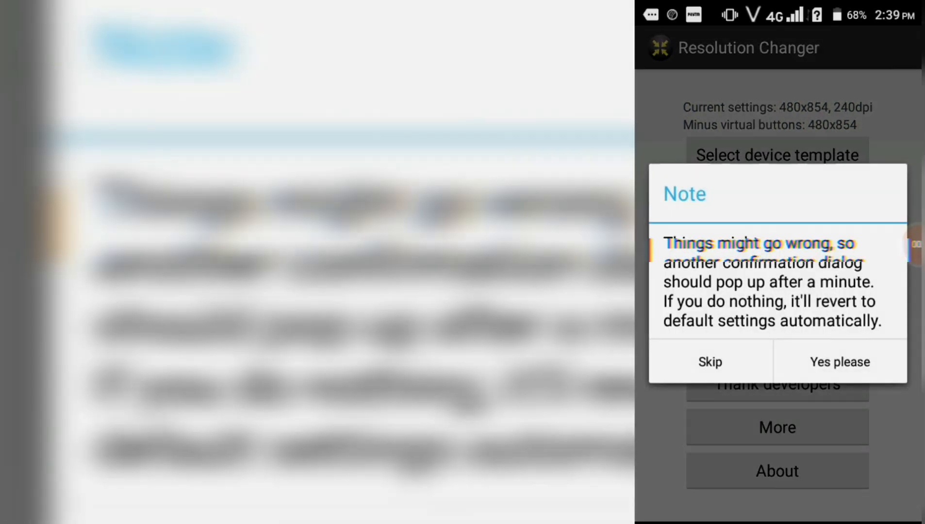
pyautogui.click(710, 362)
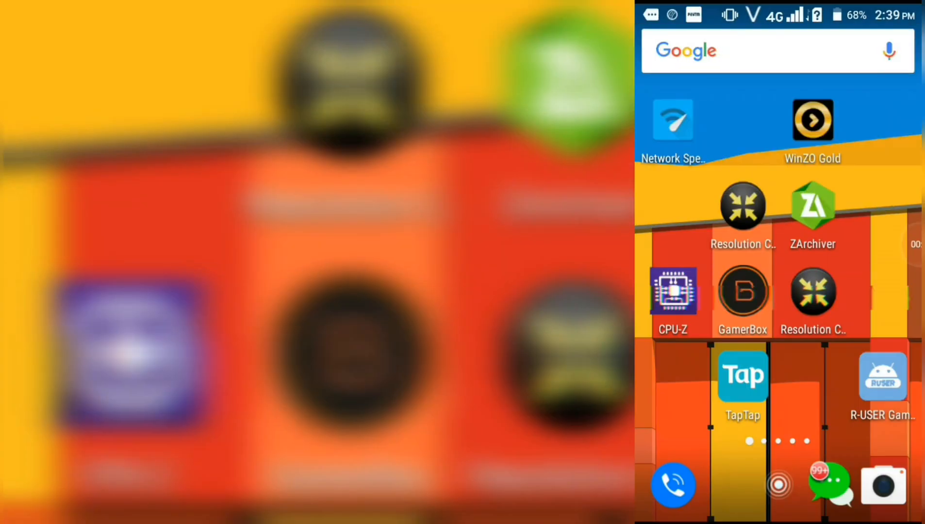
pyautogui.hscroll(-3)
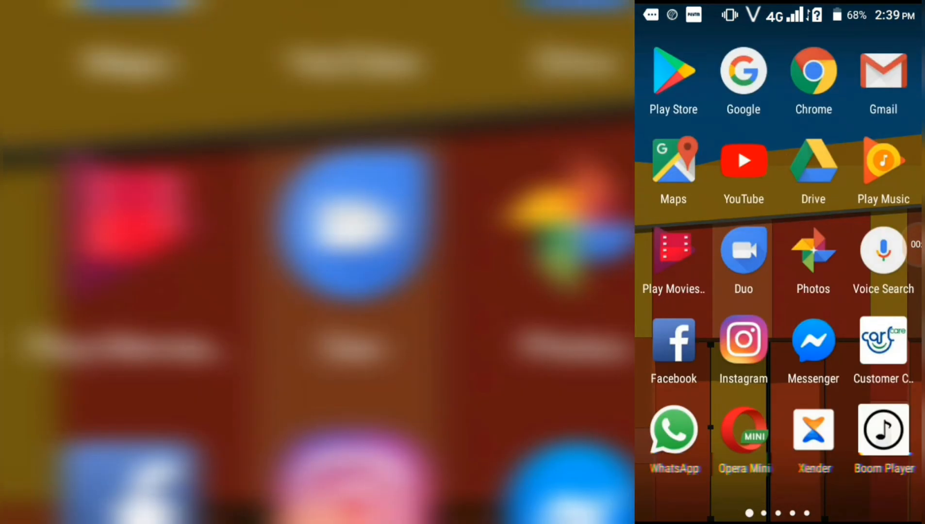